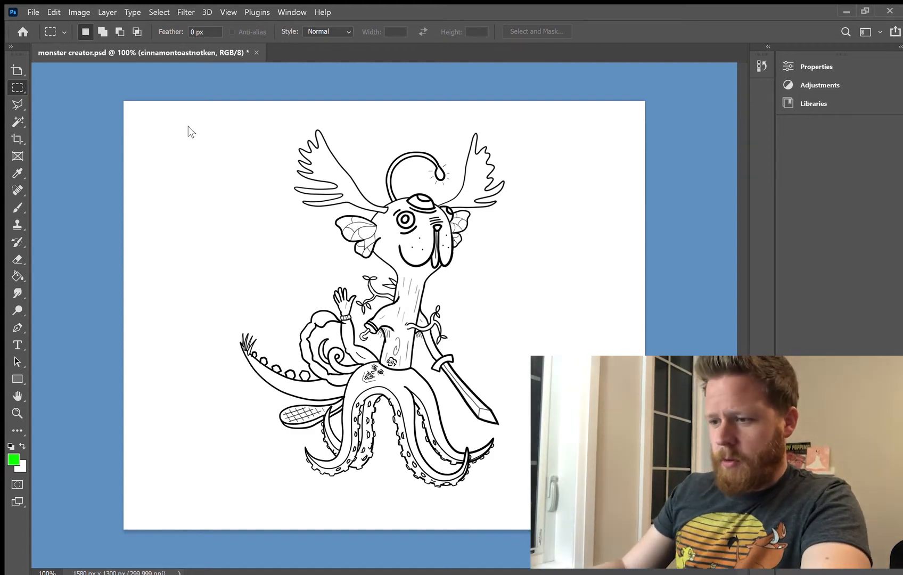
mouse_move(523, 391)
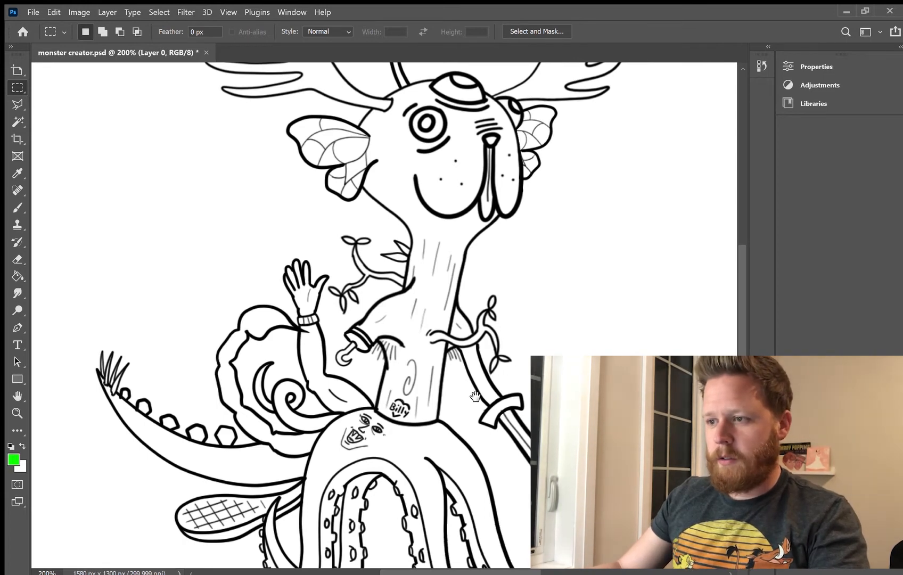
Scroll the canvas toward the snail shell and lizard tail area.
scroll(down, 3)
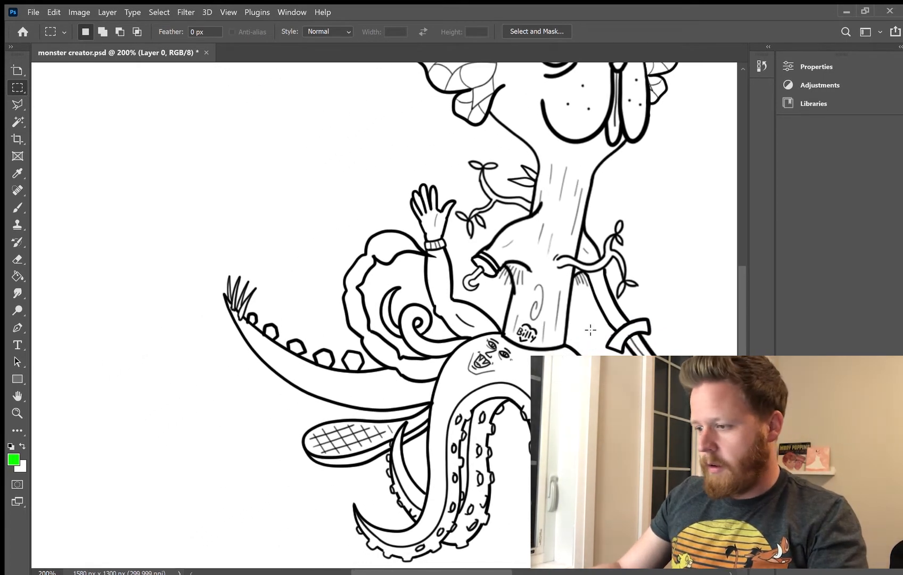
mouse_move(513, 316)
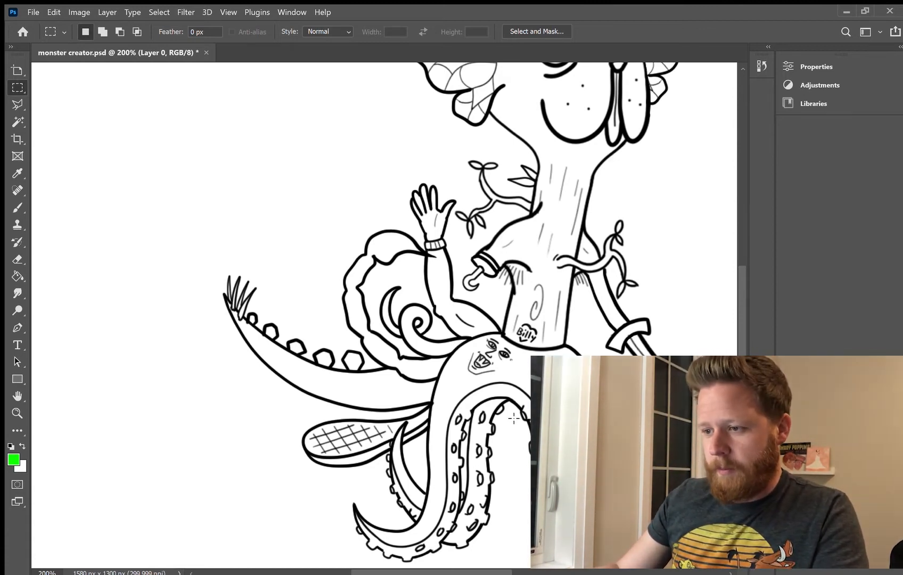
mouse_move(428, 323)
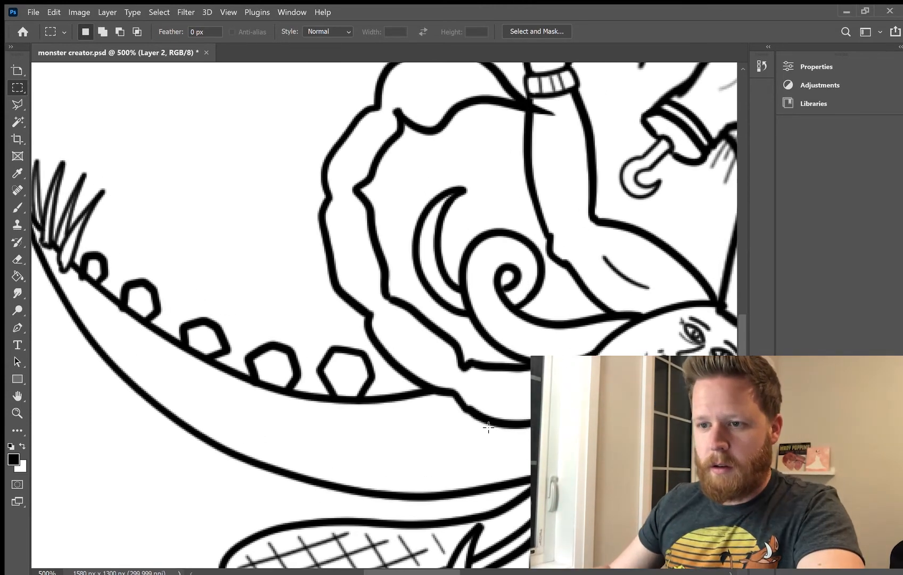
Switch to the Brush tool with stroke smoothing raised to about 74%.
click(17, 207)
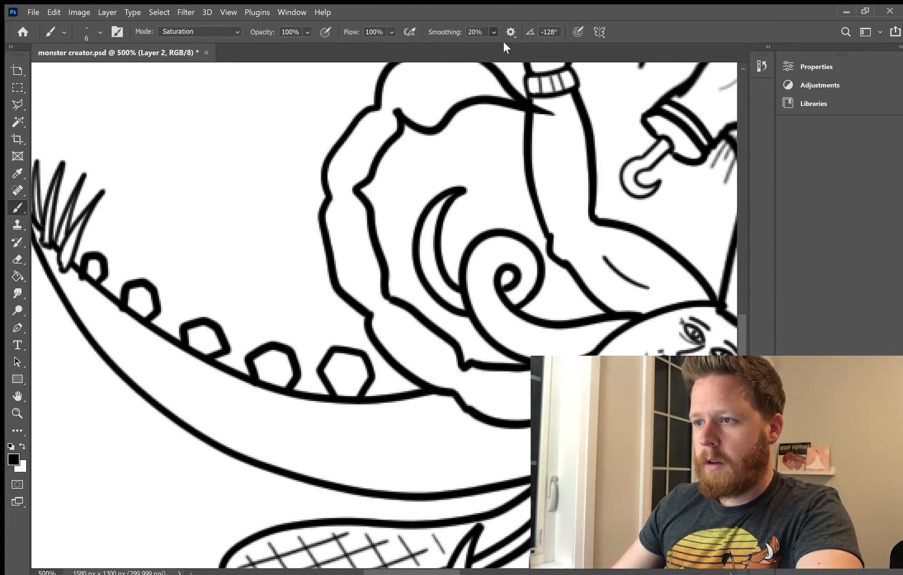
click(475, 32)
text(74)
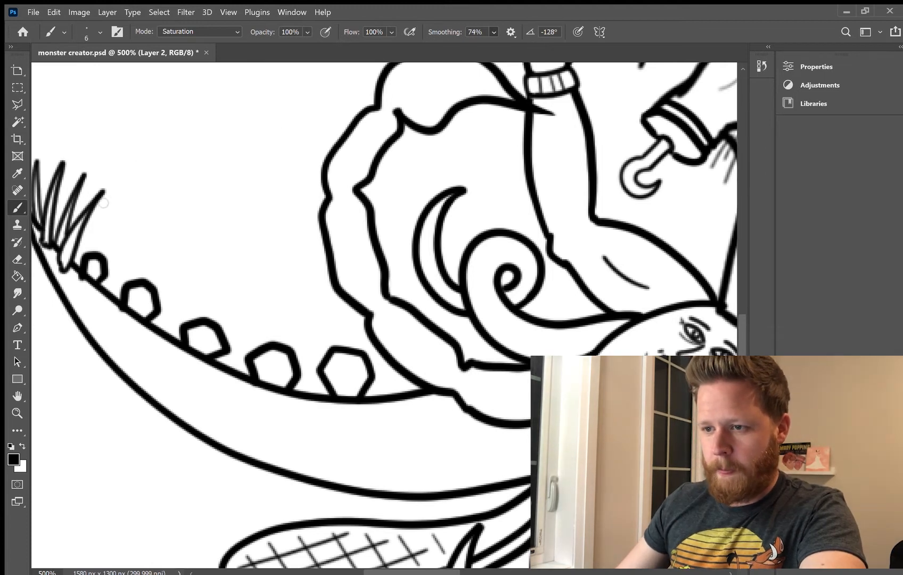
mouse_move(188, 192)
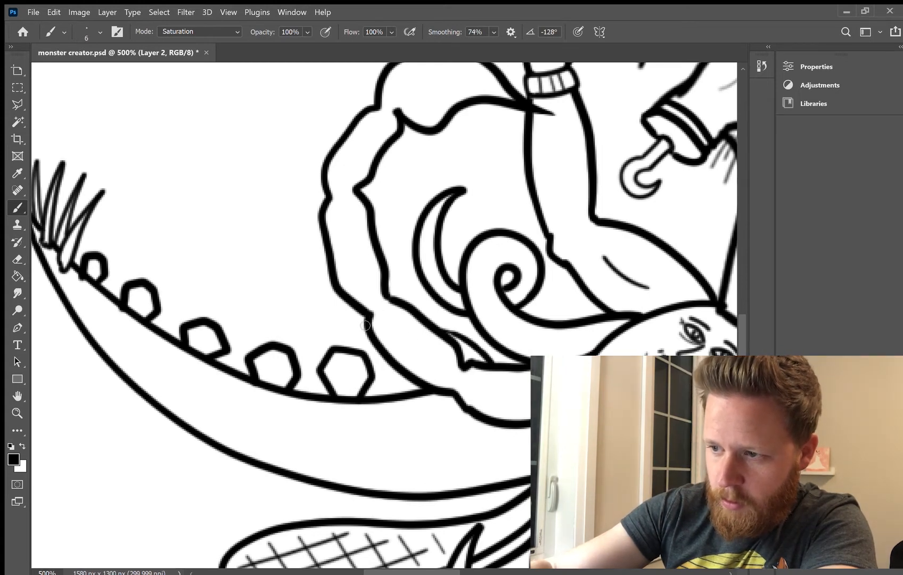
Draw a thin tail curving out from behind the snail shell, ending in a pointed tuft.
drag(365, 326, 251, 241)
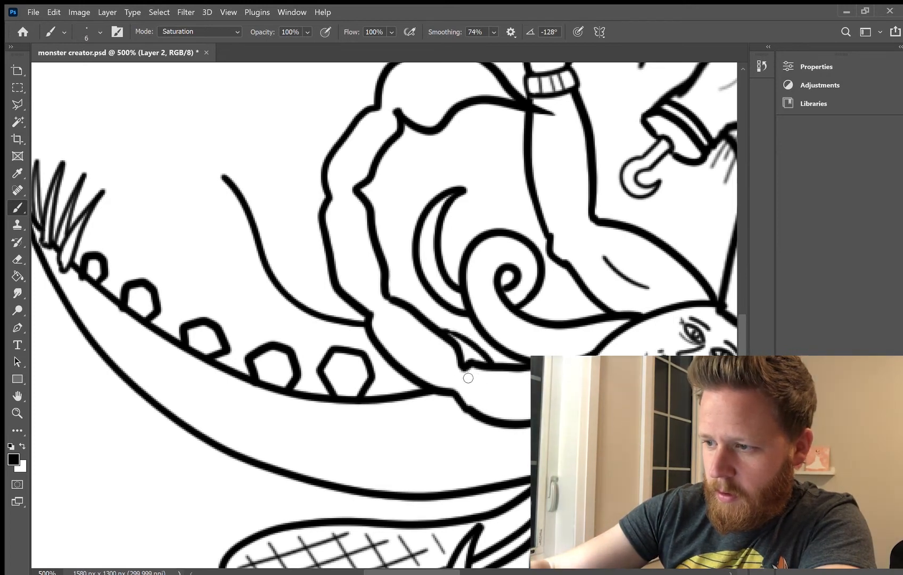
mouse_move(373, 343)
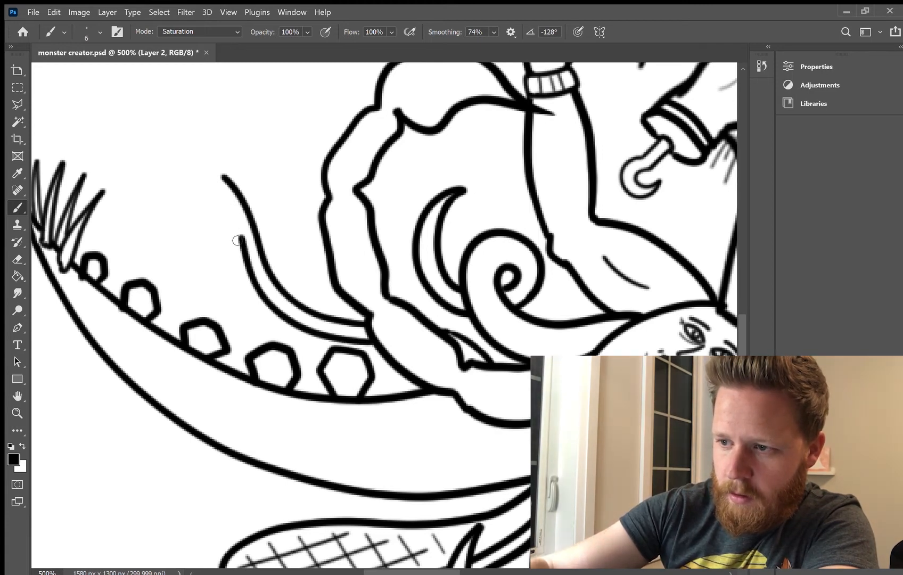
drag(239, 240, 205, 224)
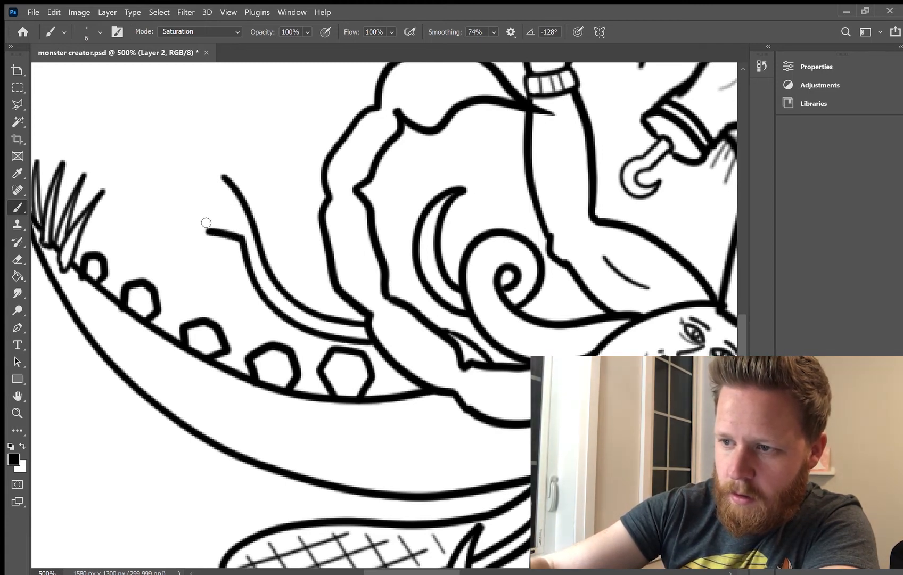
drag(207, 223, 141, 142)
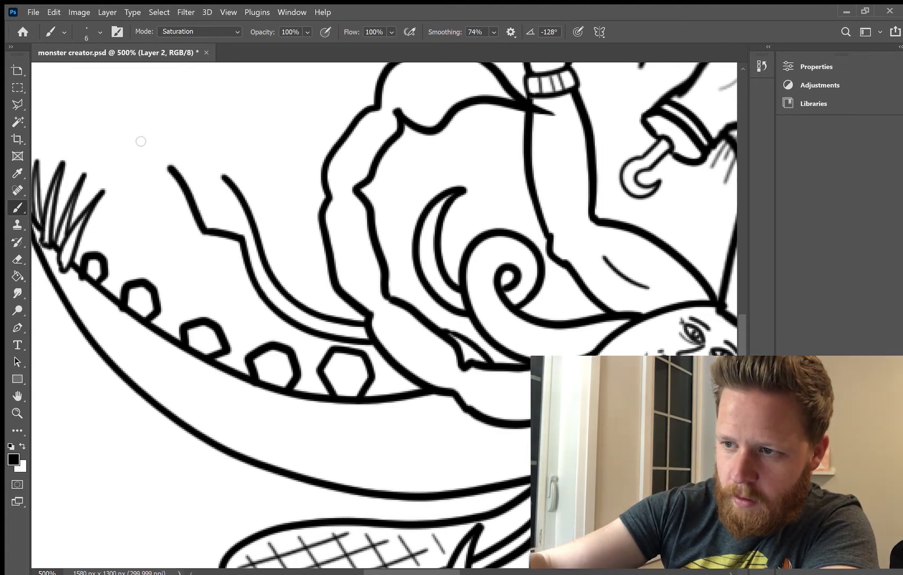
drag(141, 142, 236, 182)
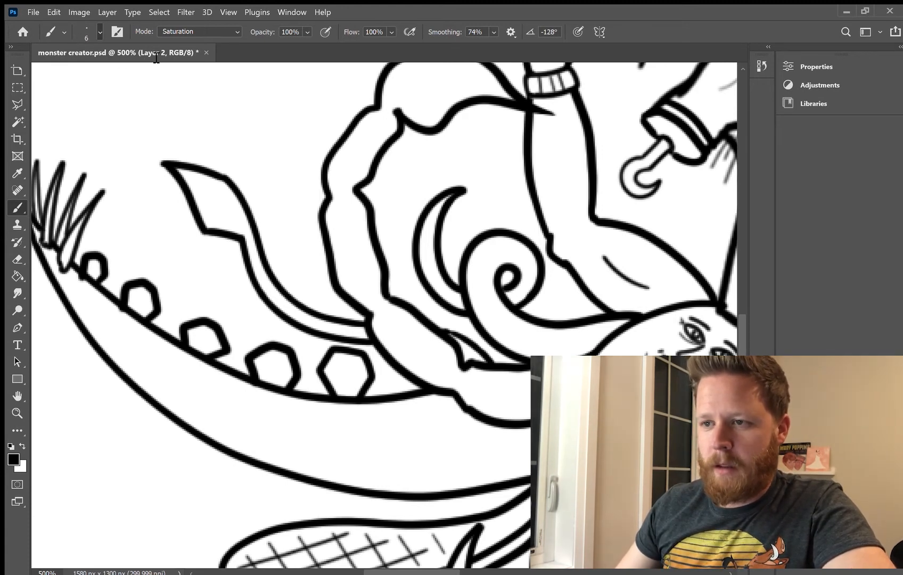
mouse_move(81, 69)
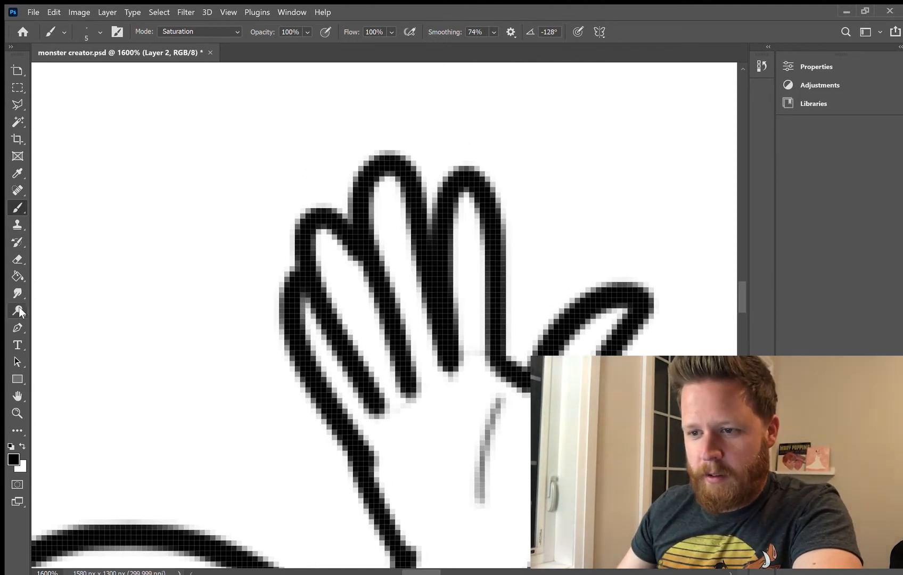
Erase the small stray mark on the raised hand's finger with the Eraser tool.
click(17, 258)
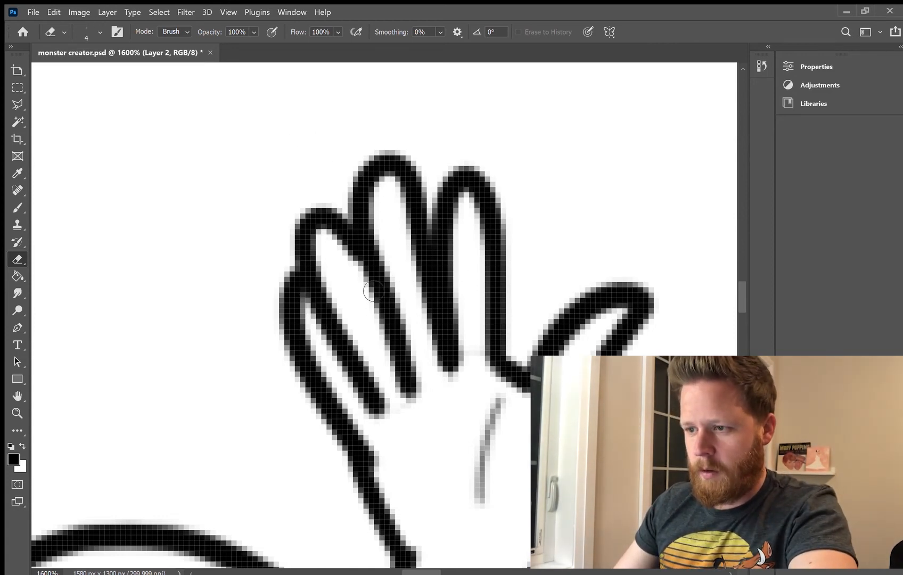
mouse_move(371, 250)
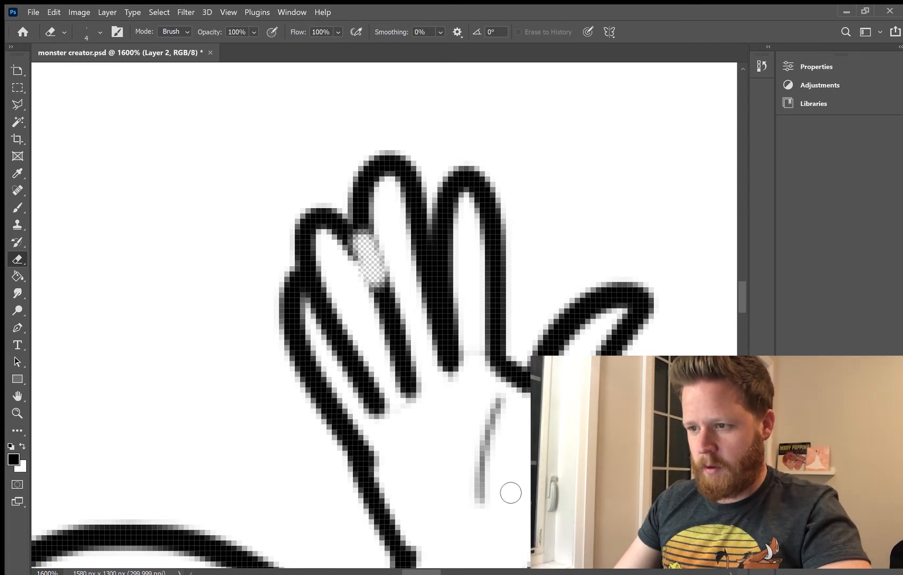
click(368, 265)
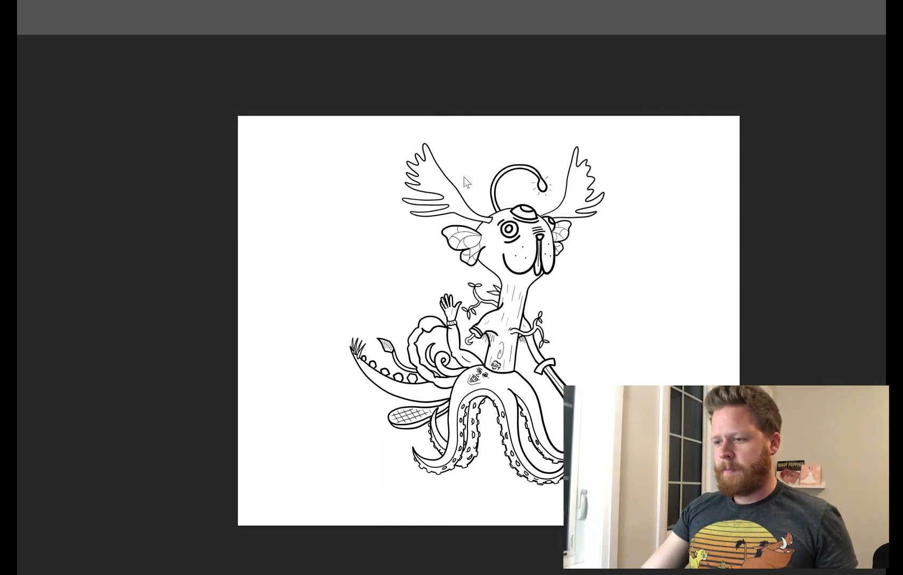
mouse_move(19, 186)
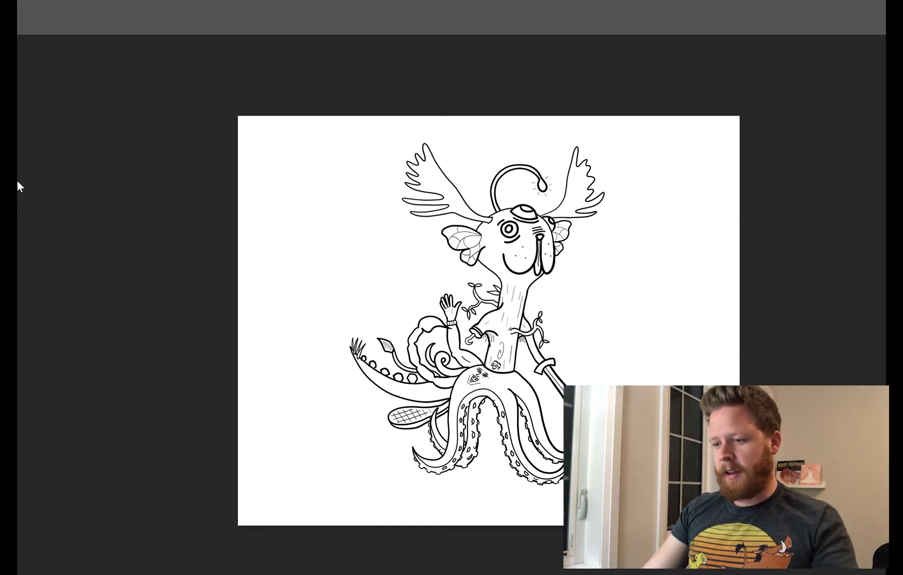